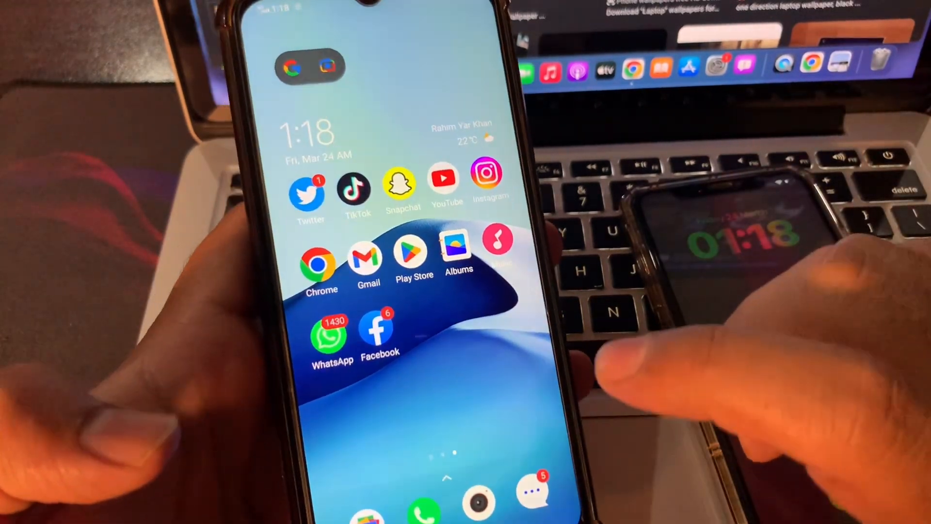
In Chrome, search 'icloud' and go to the icloud.com site
left_click(320, 263)
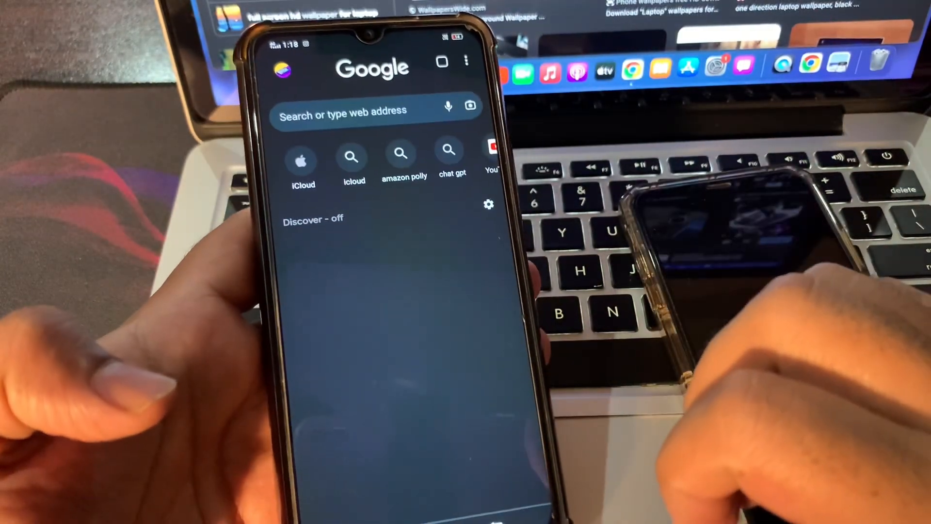
left_click(356, 113)
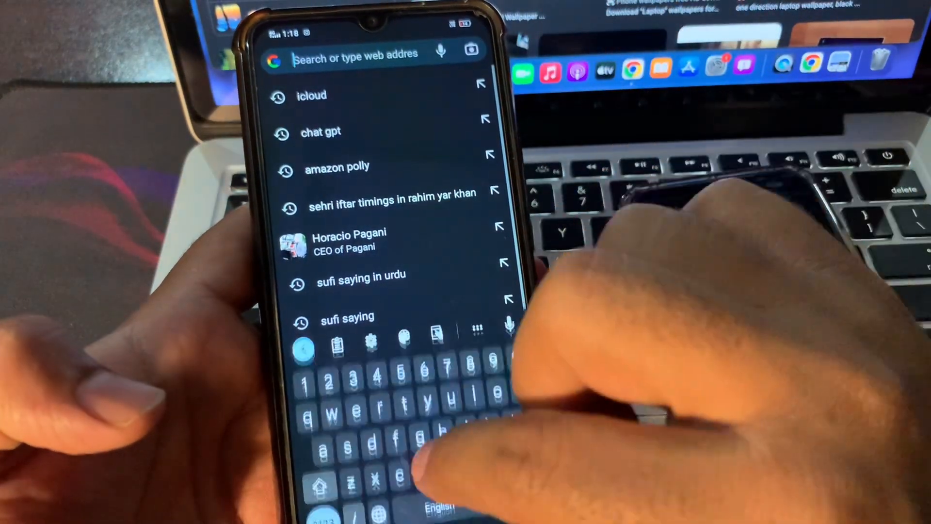
type("icloud.")
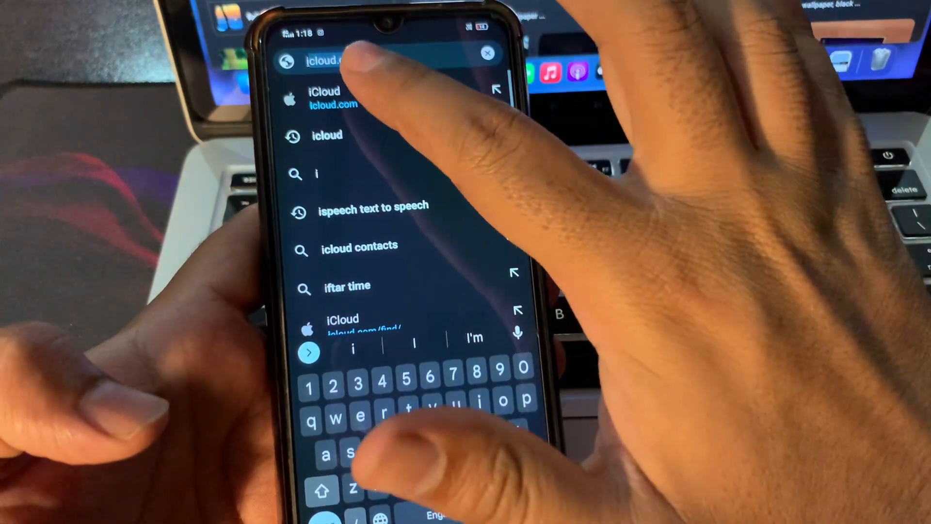
left_click(333, 98)
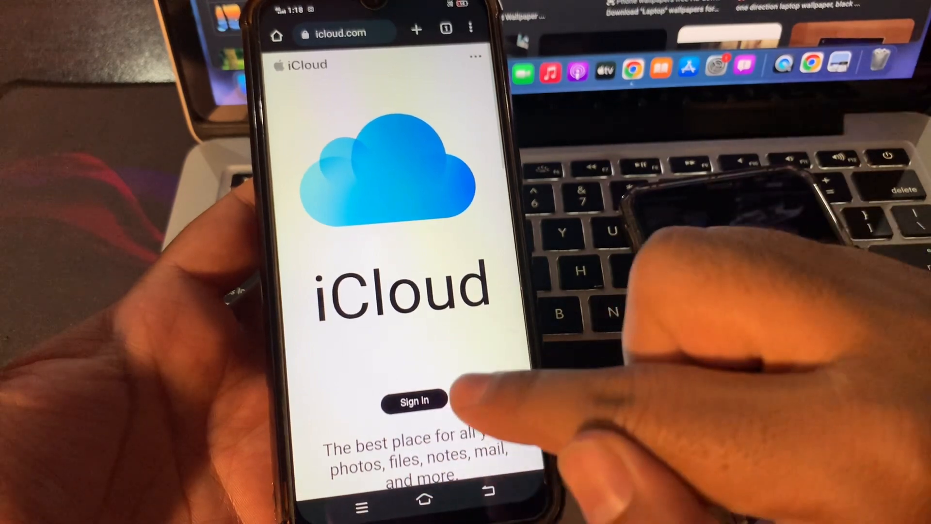
Sign in to iCloud by entering the Apple ID email and password
left_click(413, 400)
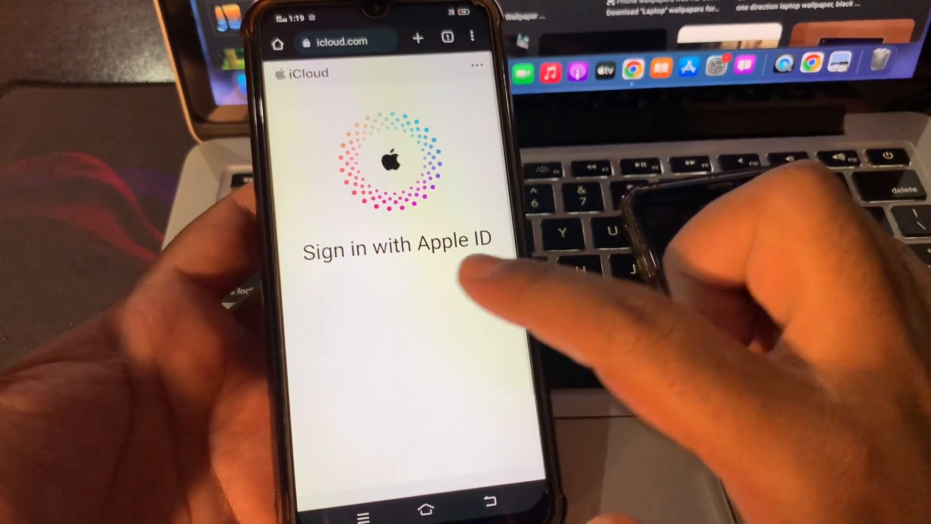
left_click(404, 293)
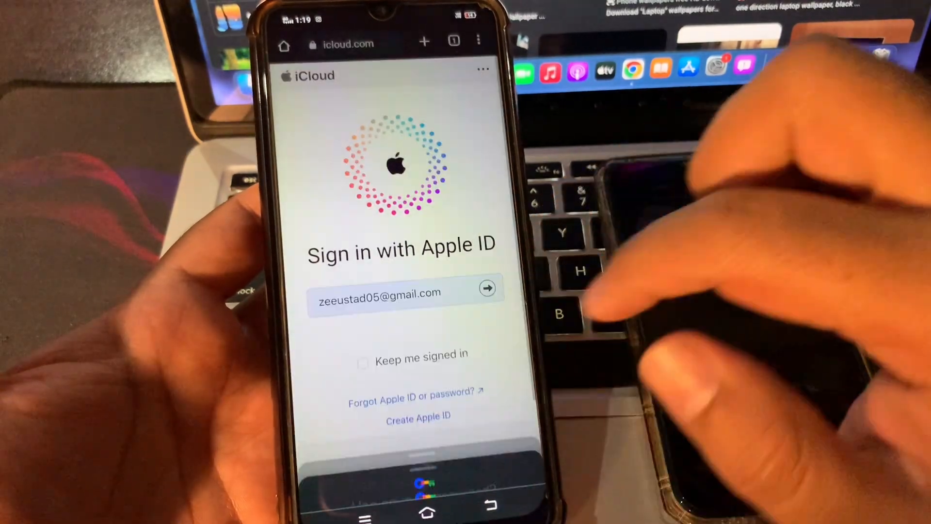
type("password")
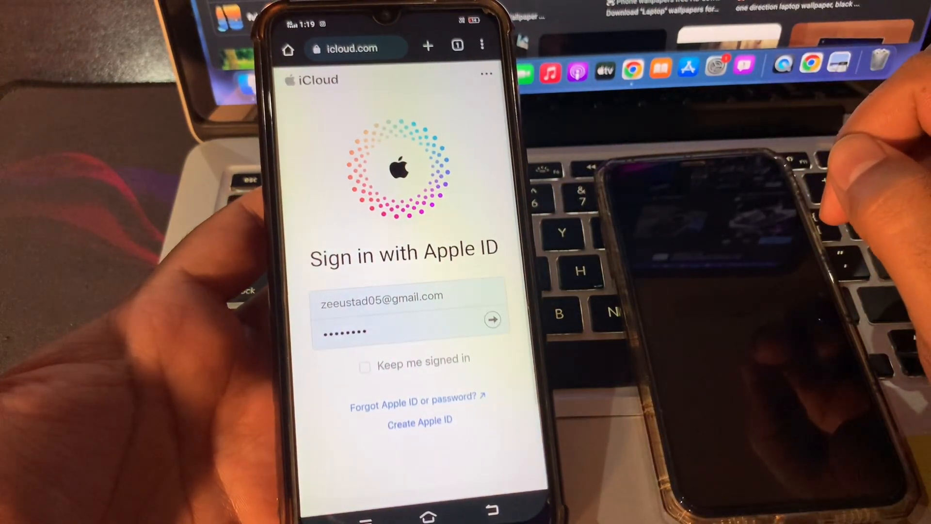
left_click(491, 319)
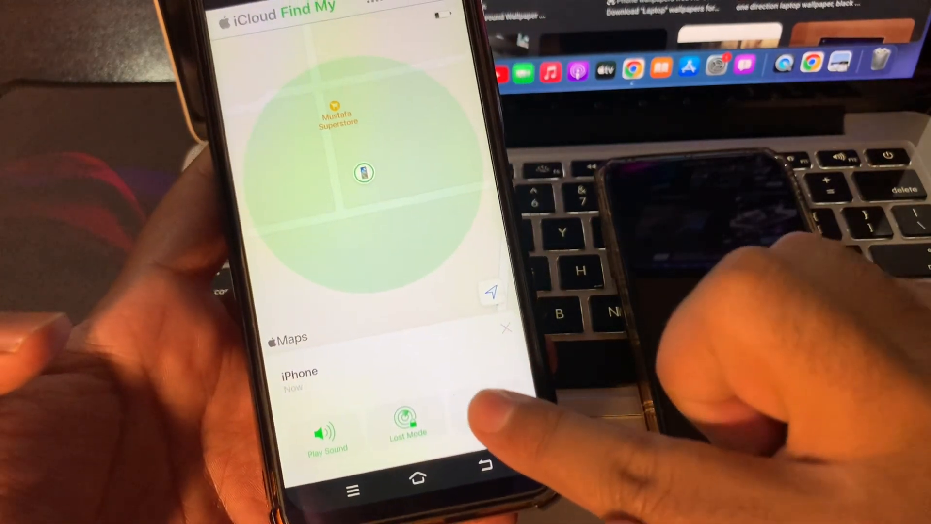
Choose Erase iPhone and confirm Continue on the 'Erase this iPhone?' sheet
left_click(406, 428)
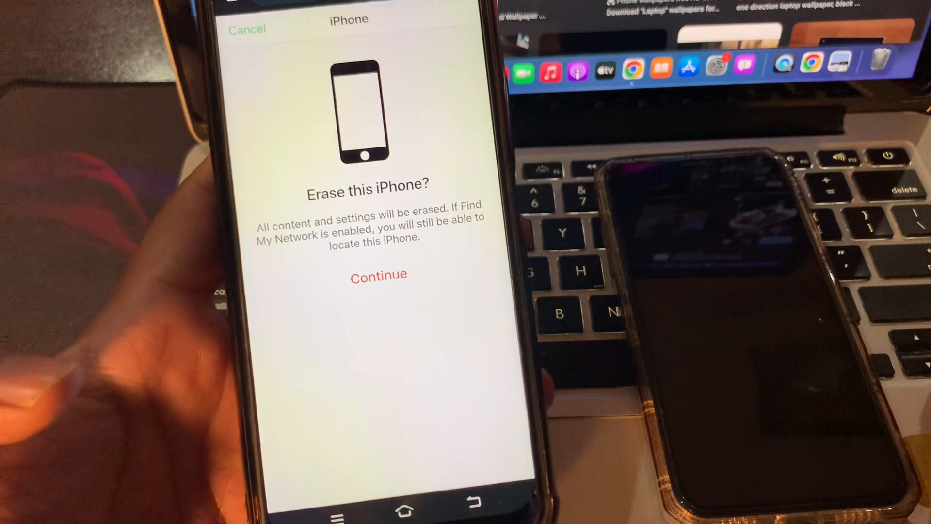
left_click(377, 275)
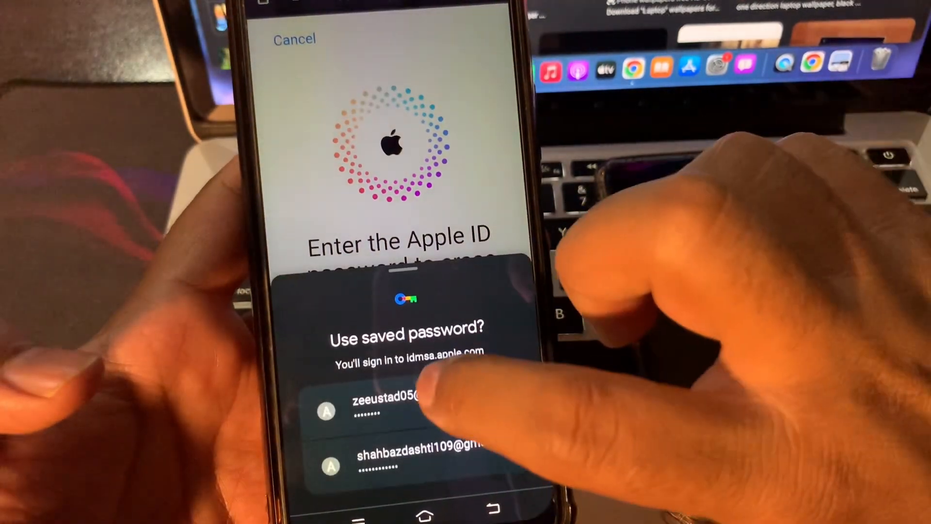
Fill the saved Apple ID password, enter the verification code, and continue the erase
left_click(404, 398)
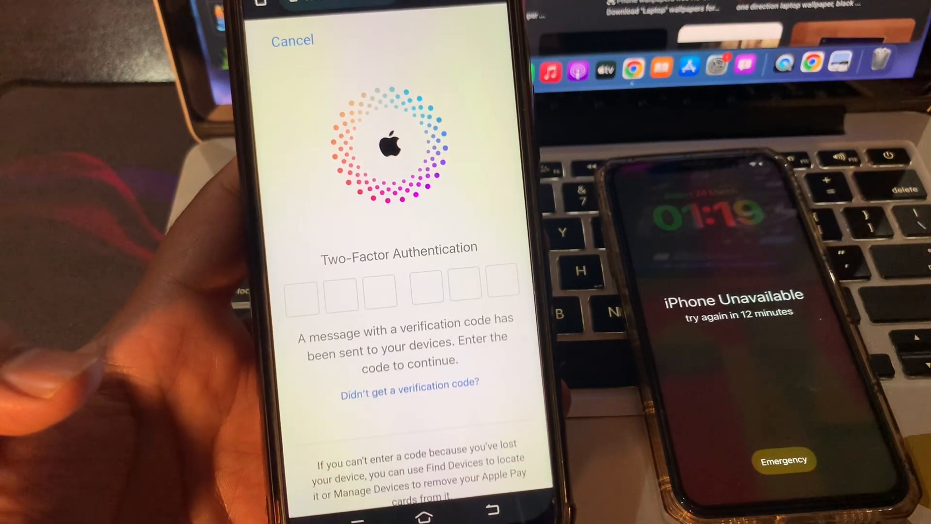
left_click(301, 292)
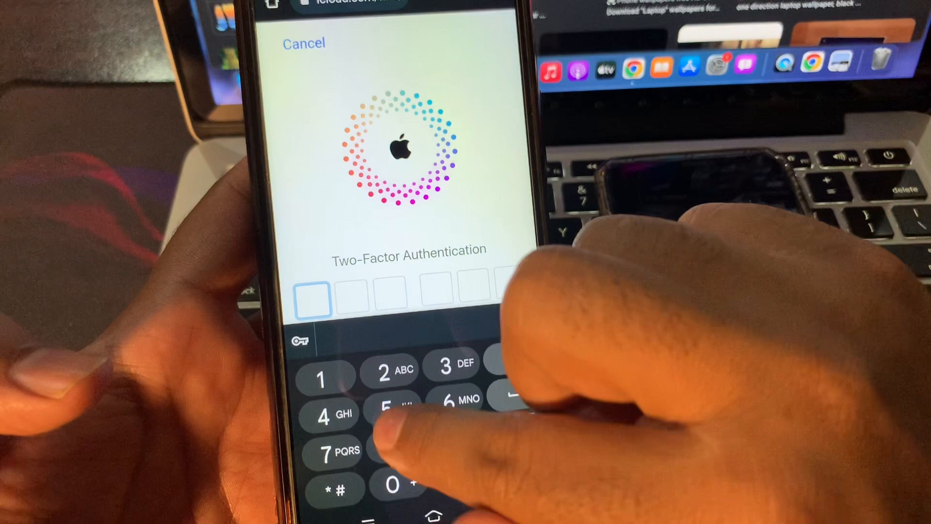
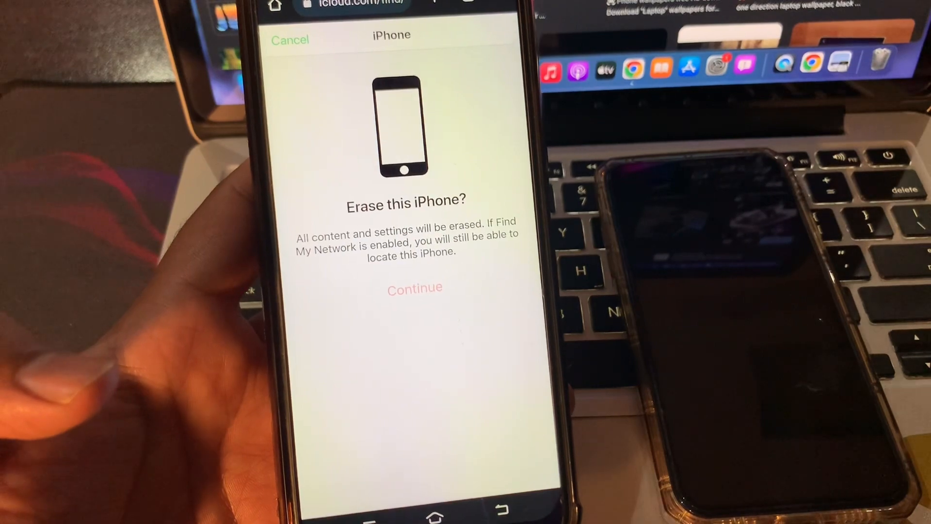
left_click(414, 288)
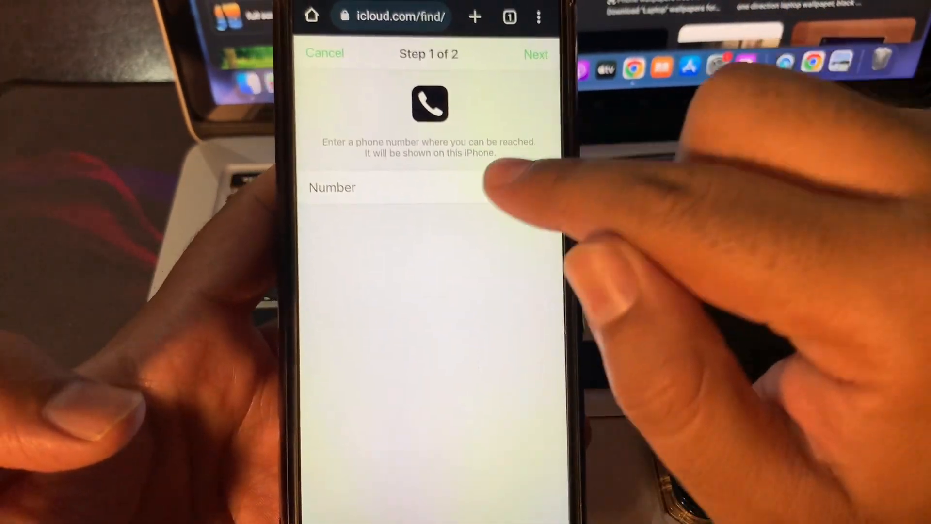
Skip the contact phone number and finish the erase steps until the iPhone shows Erased
left_click(535, 54)
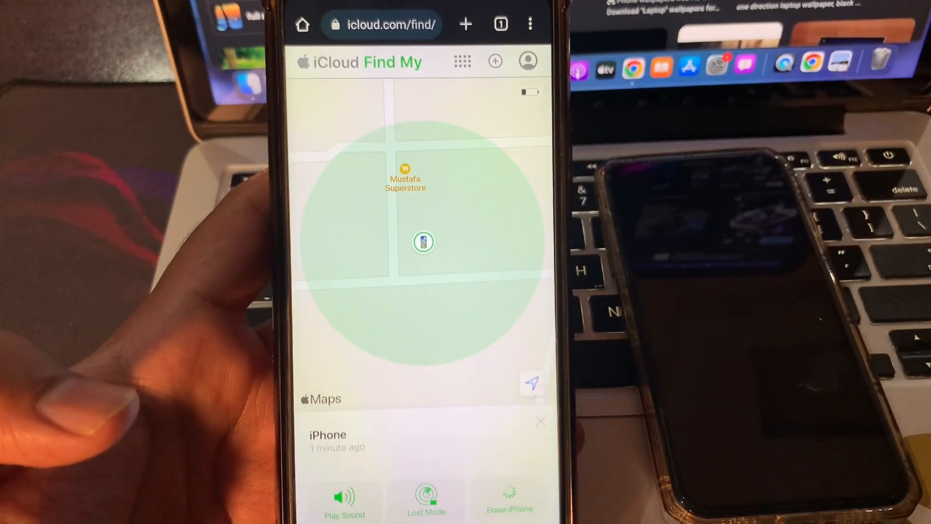
left_click(509, 498)
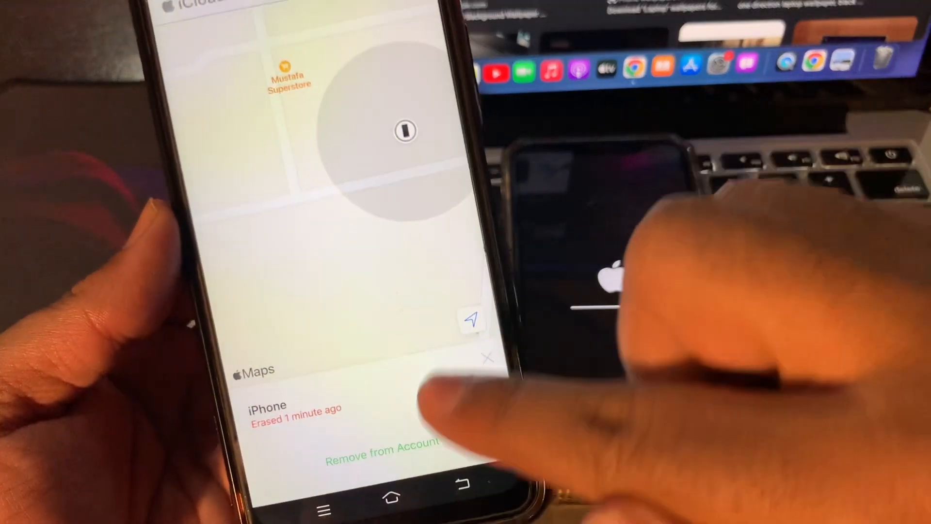
left_click(384, 446)
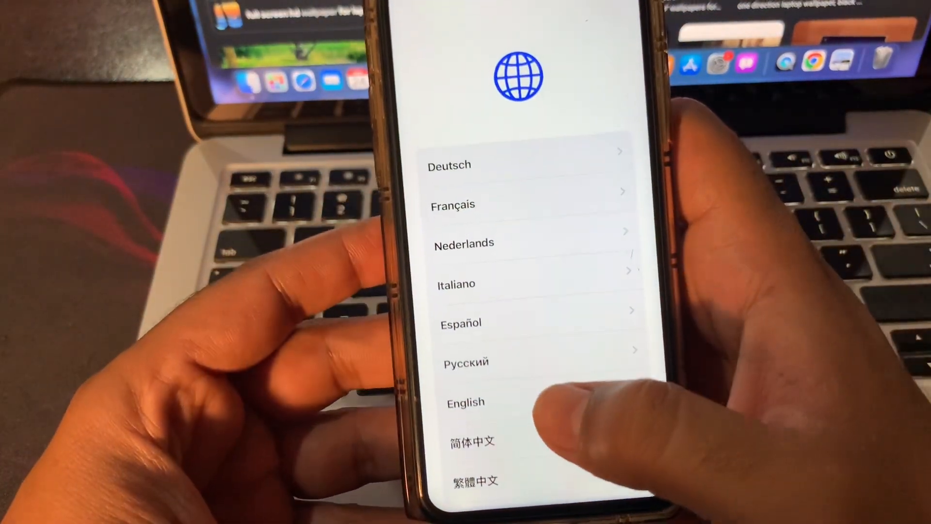
Pick English as the iPhone language and scroll the country list toward United States
left_click(466, 402)
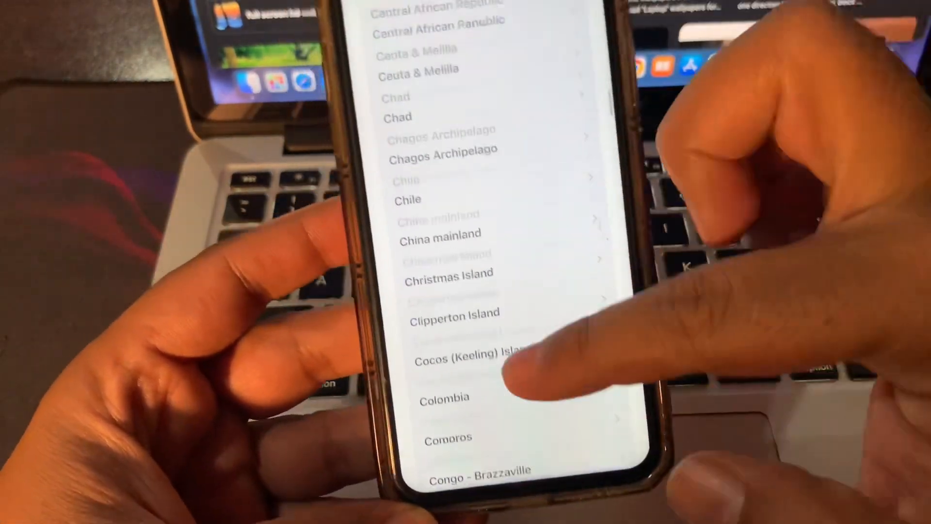
scroll("down", 3)
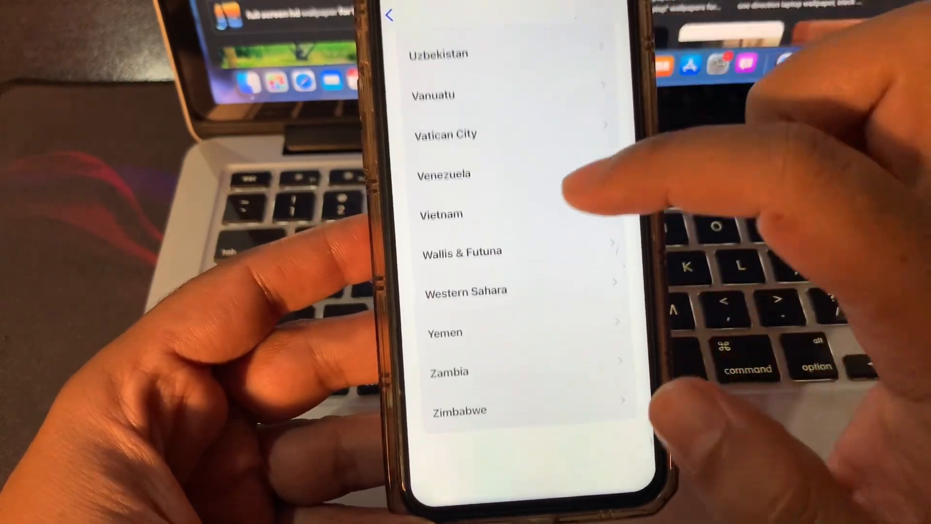
scroll("down", 3)
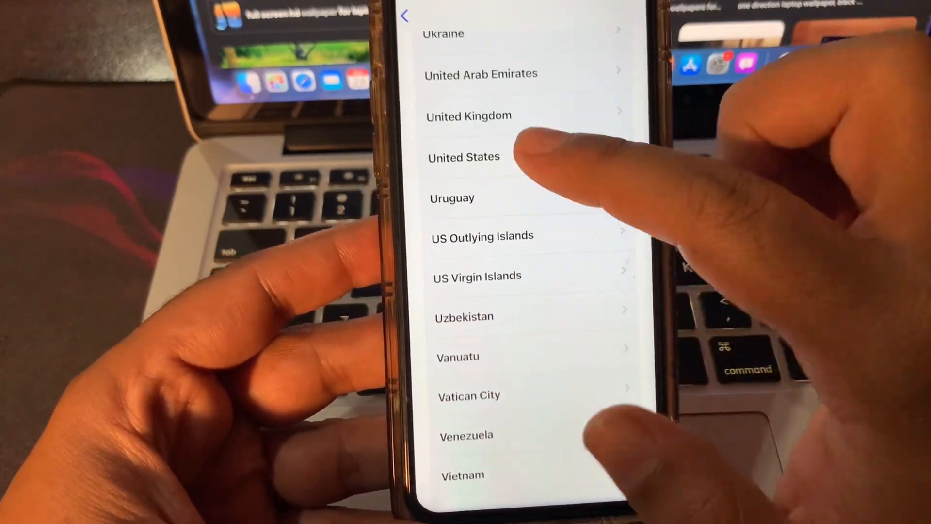
scroll("down", 3)
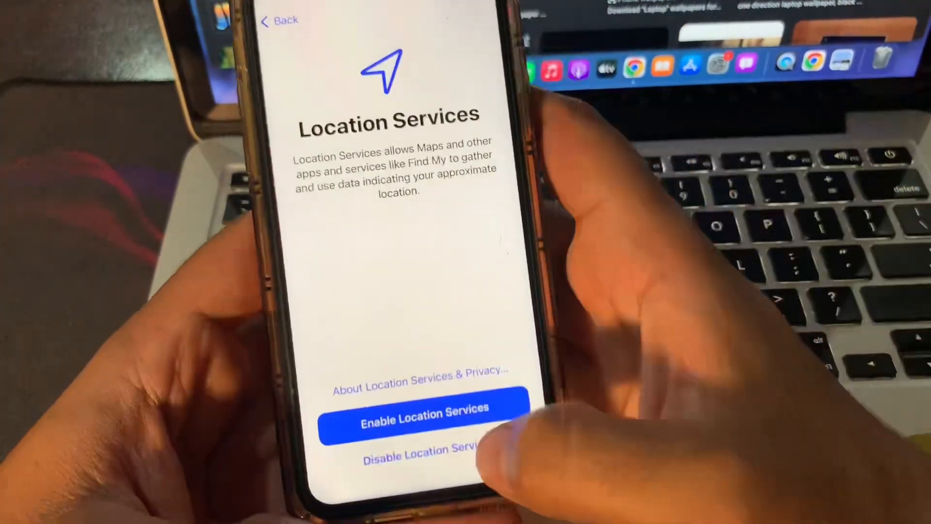
Settle Location Services and keep Standard display zoom to return to Welcome to iPhone
left_click(421, 412)
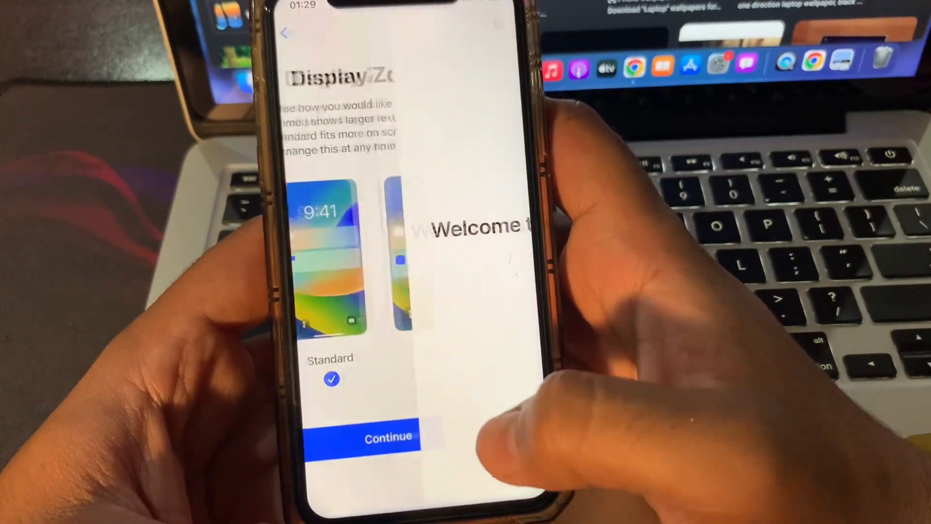
left_click(389, 438)
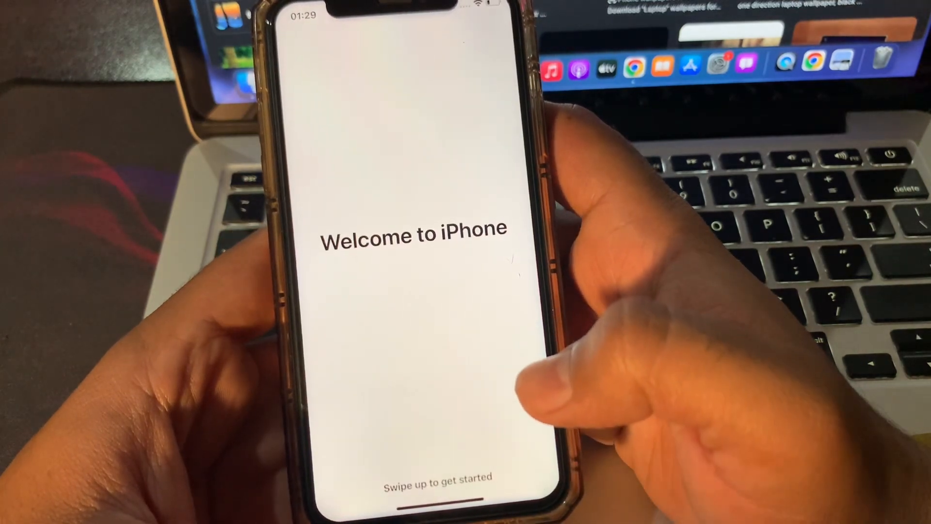